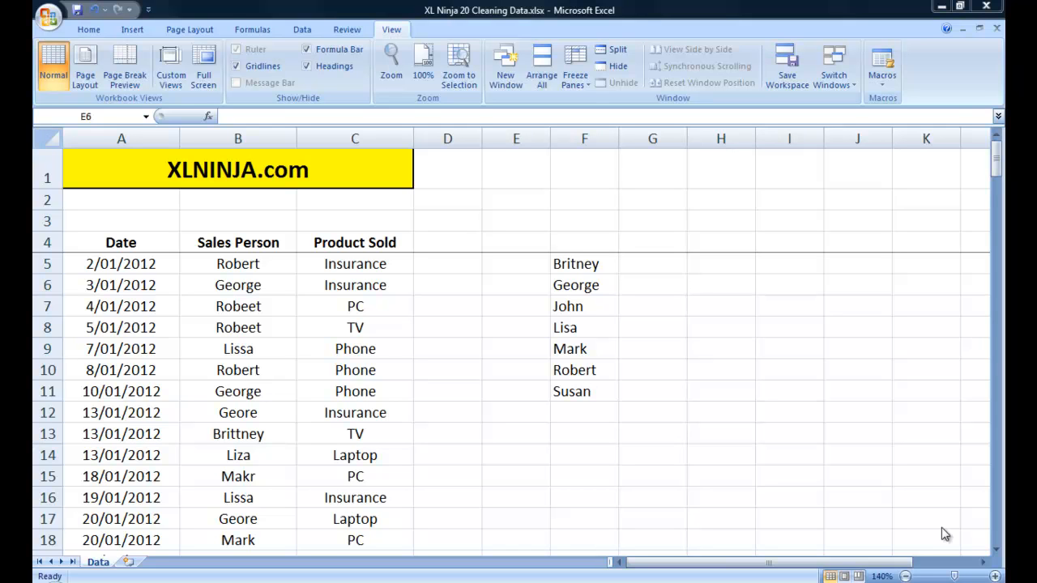
{"action": "mouse_move", "coordinate": [178, 307]}
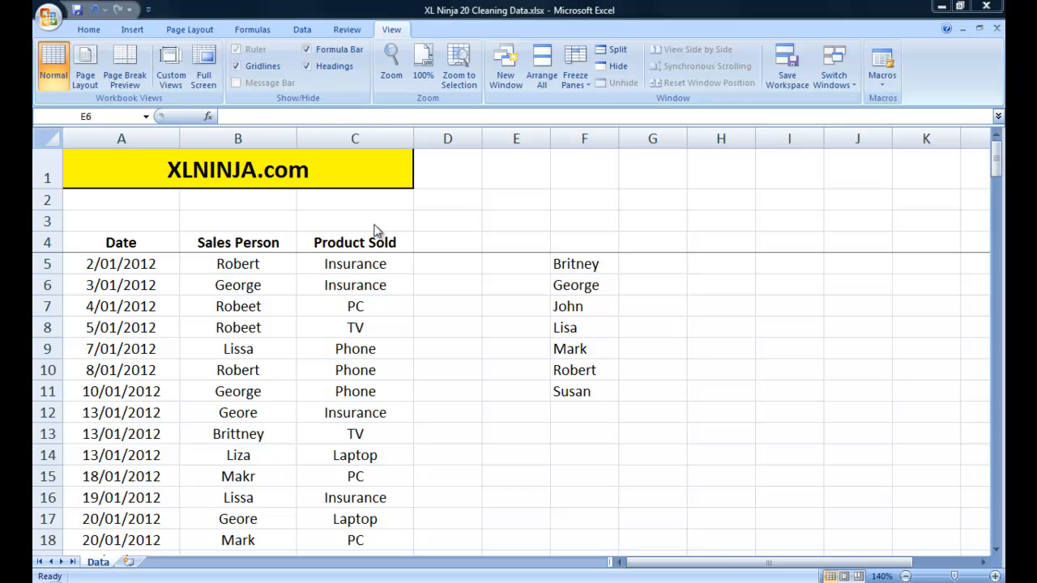
Review the salesperson names such as Robert and George in the sales table
{"action": "left_click", "coordinate": [515, 285]}
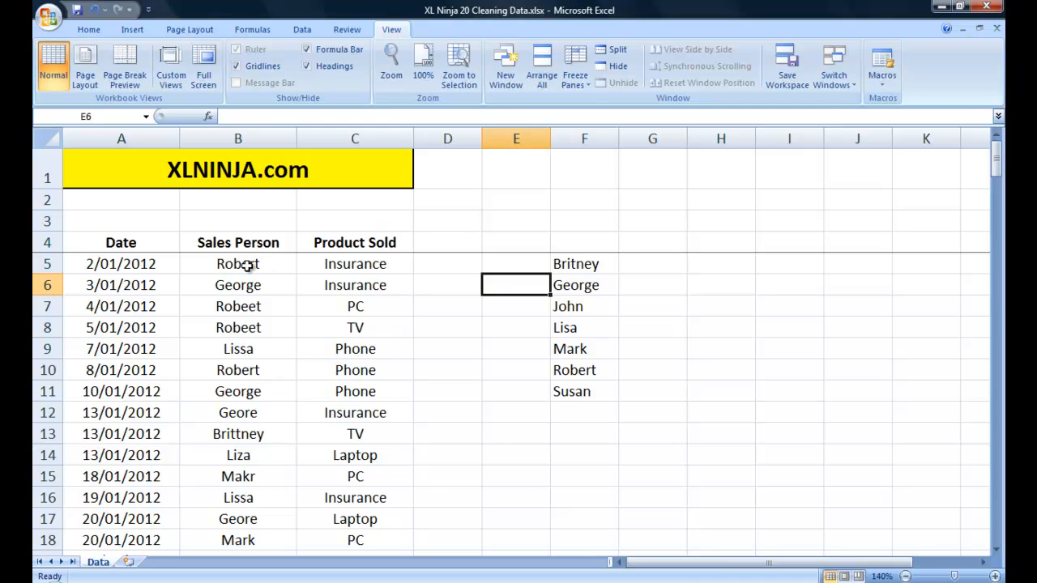
{"action": "left_click", "coordinate": [236, 263]}
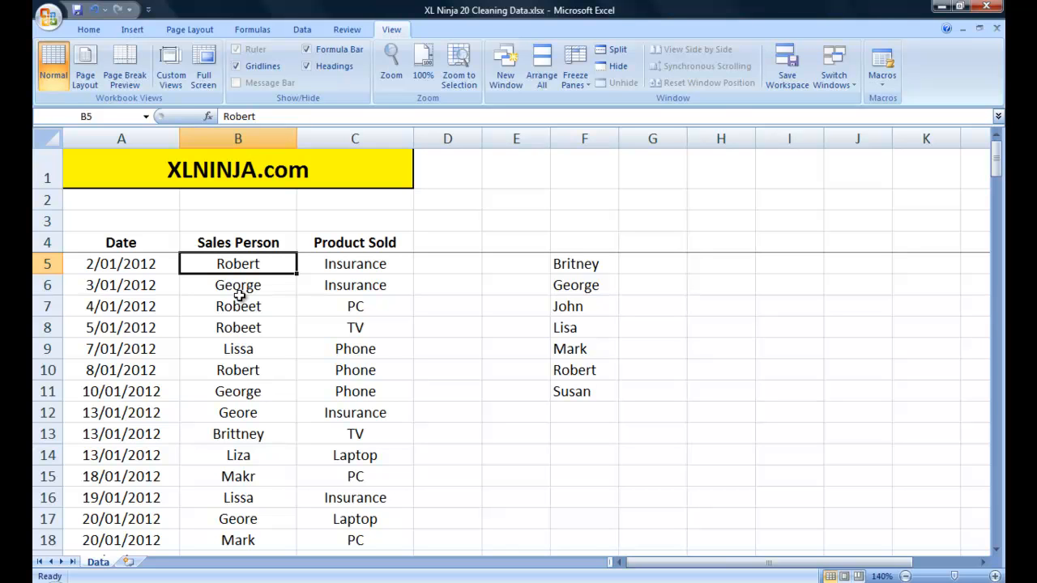
{"action": "left_click", "coordinate": [237, 285]}
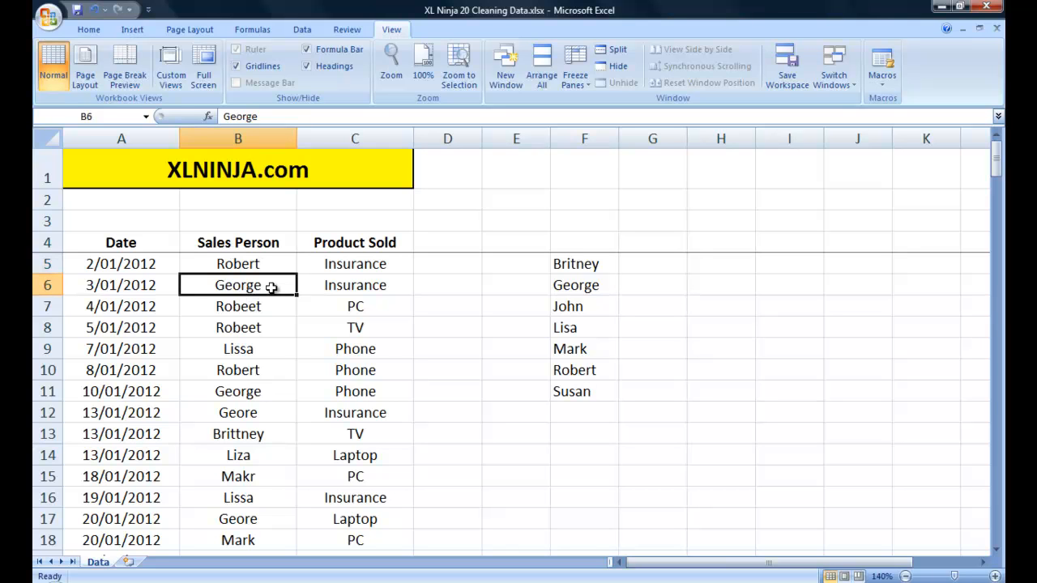
{"action": "left_click", "coordinate": [237, 262]}
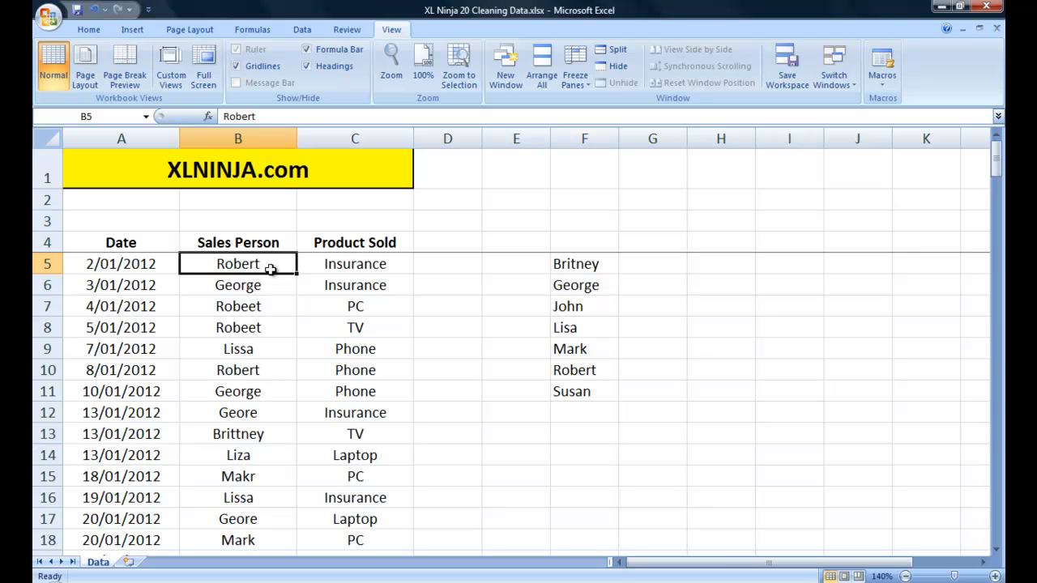
{"action": "left_click", "coordinate": [237, 286]}
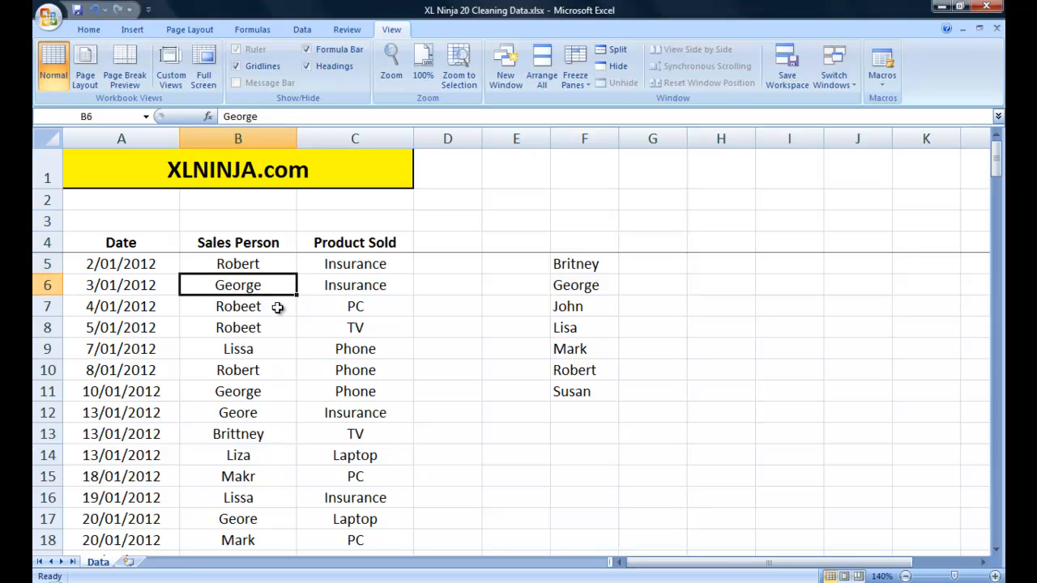
{"action": "left_click", "coordinate": [236, 327]}
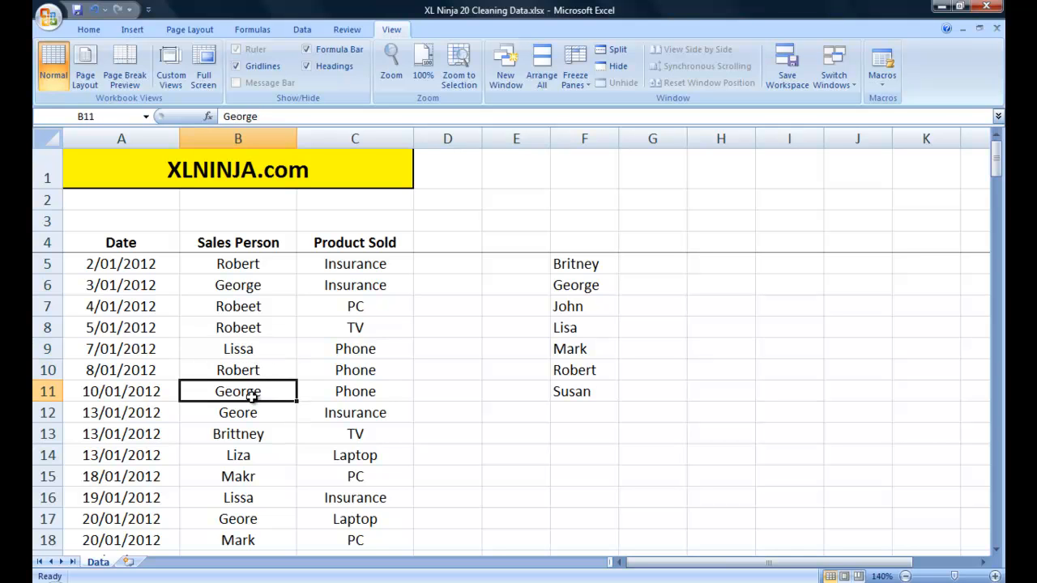
{"action": "scroll", "scroll_direction": "down", "scroll_amount": 3}
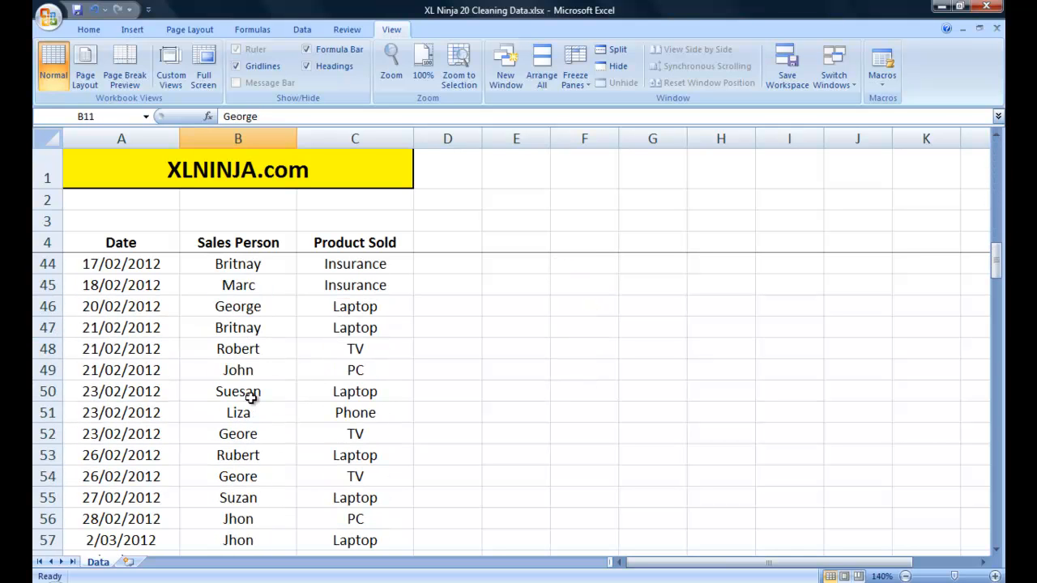
{"action": "scroll", "scroll_direction": "down", "scroll_amount": 3}
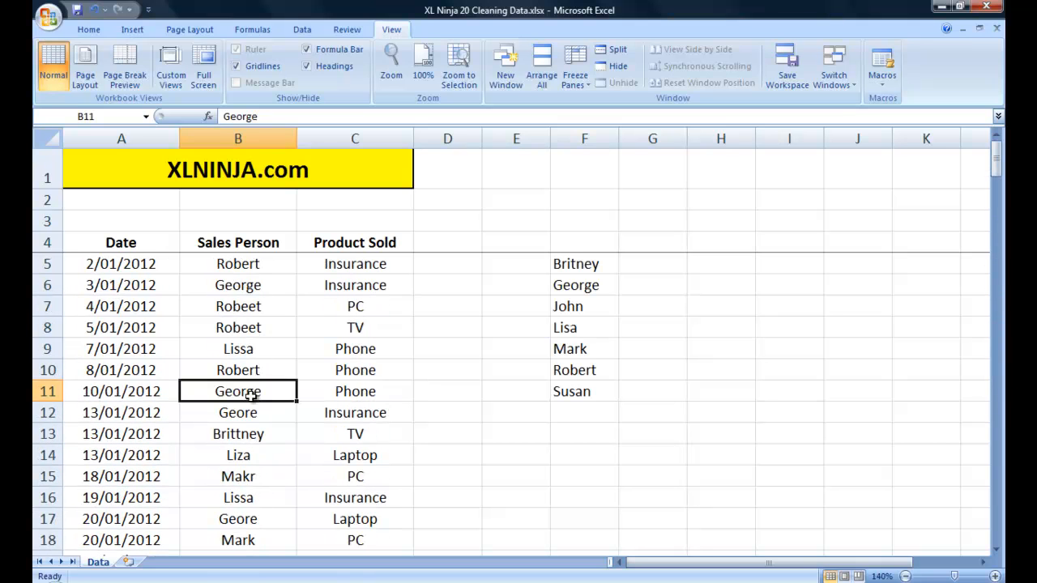
{"action": "mouse_move", "coordinate": [259, 243]}
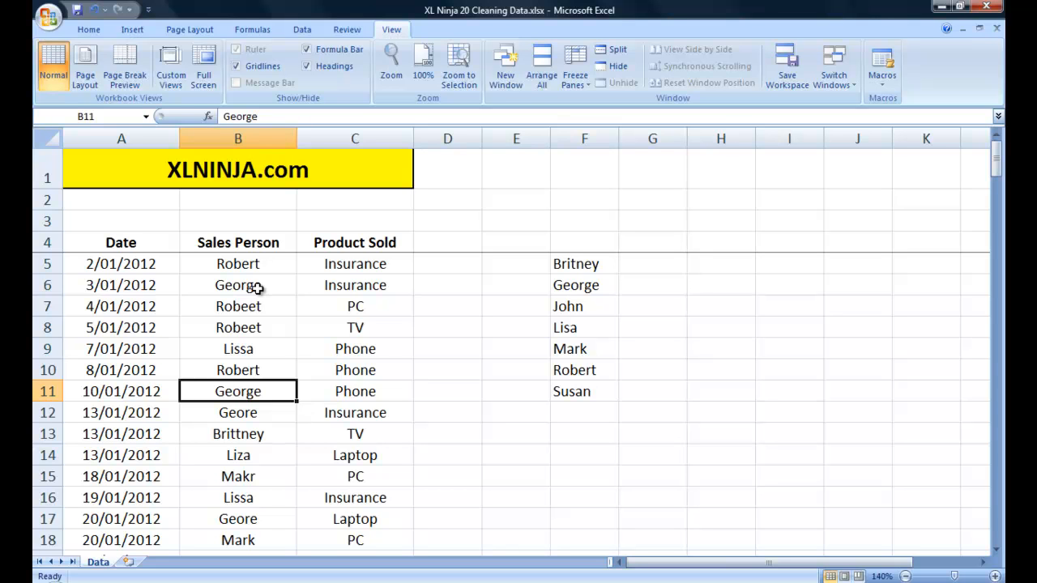
{"action": "mouse_move", "coordinate": [563, 262]}
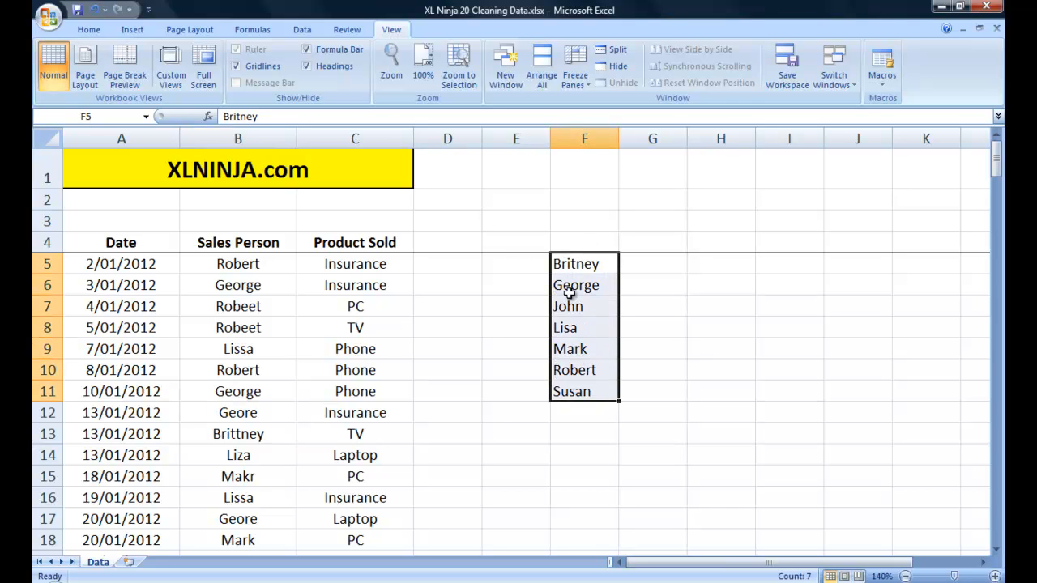
{"action": "mouse_move", "coordinate": [609, 285]}
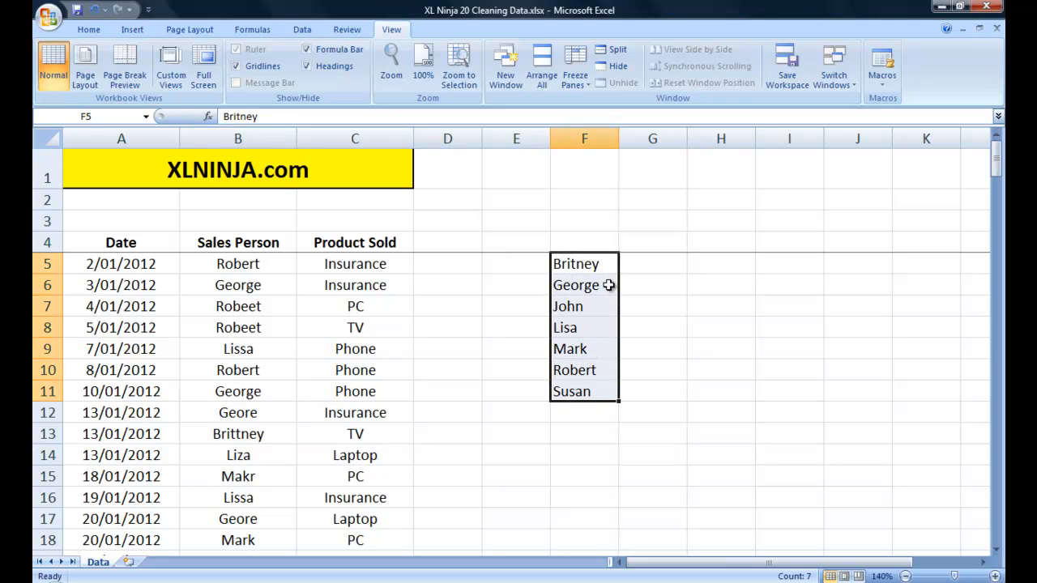
{"action": "mouse_move", "coordinate": [593, 341]}
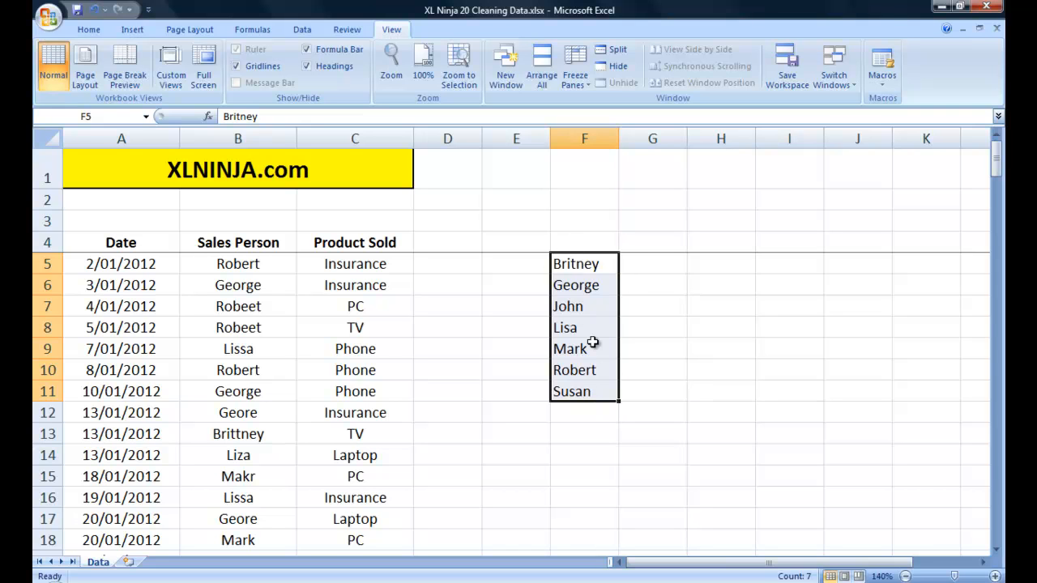
{"action": "mouse_move", "coordinate": [438, 243]}
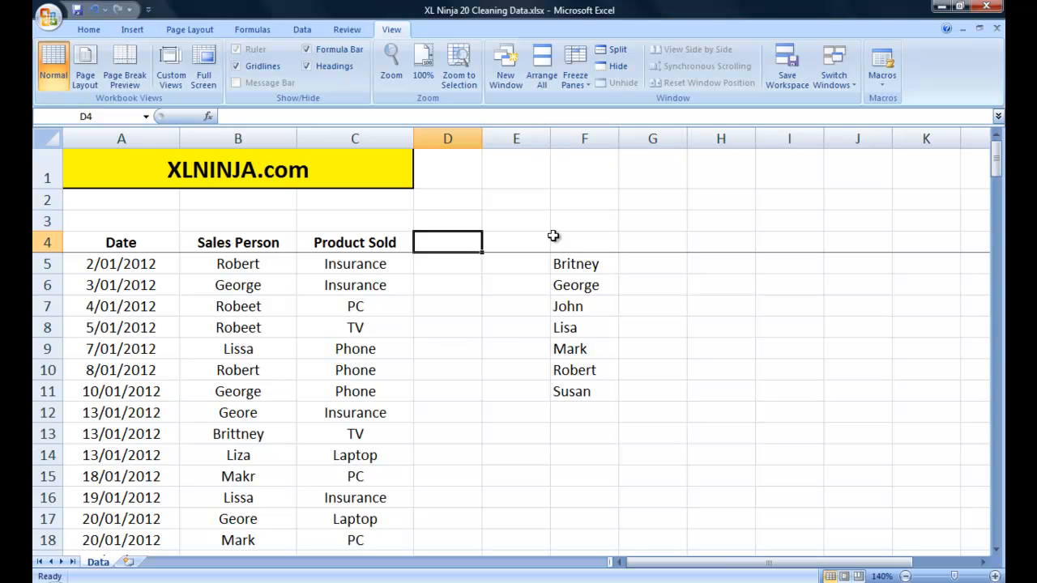
Enter the header 'Clean Names' in D4 beside the sales table
{"action": "type", "text": "Clean Names"}
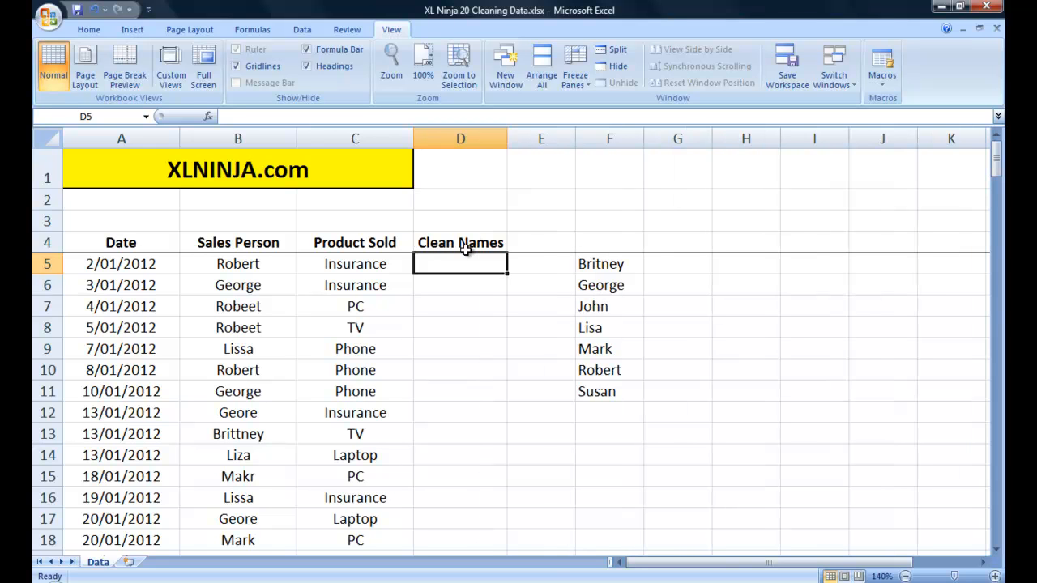
Copy the Sales Person names to column H and remove duplicates, leaving 22 unique spellings
{"action": "left_click", "coordinate": [236, 263]}
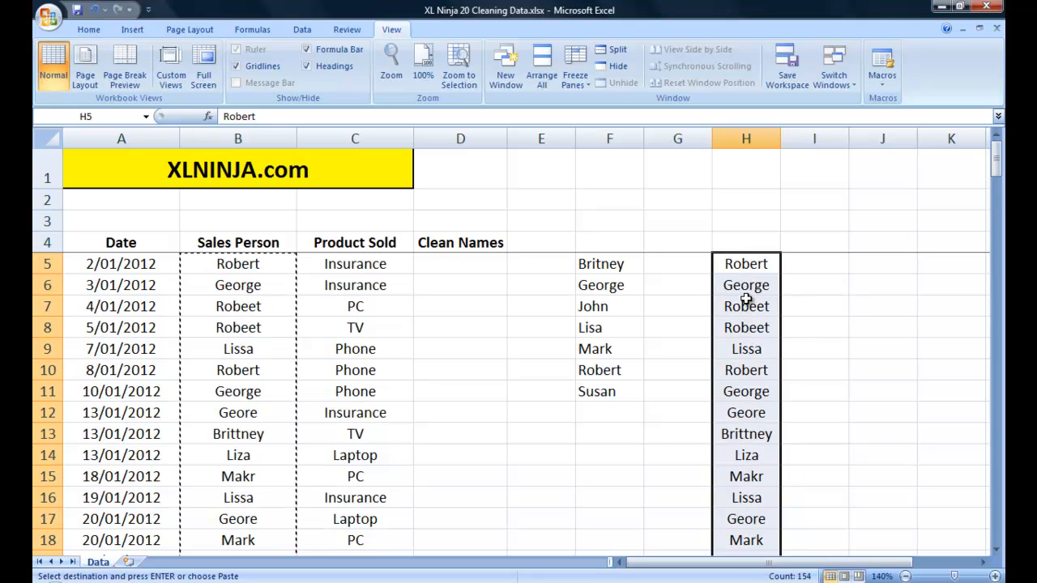
{"action": "left_click", "coordinate": [302, 30]}
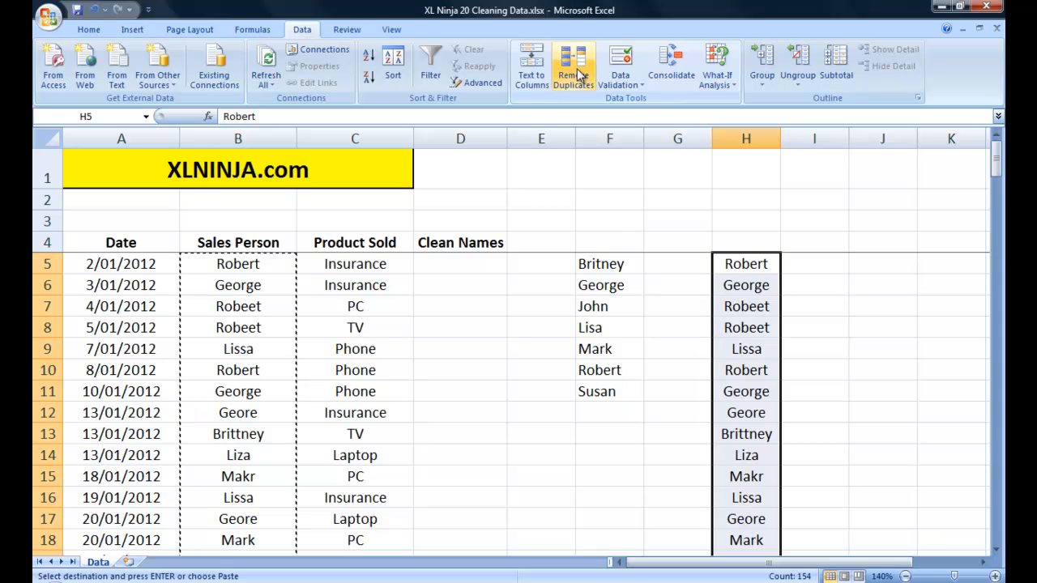
{"action": "left_click", "coordinate": [574, 64]}
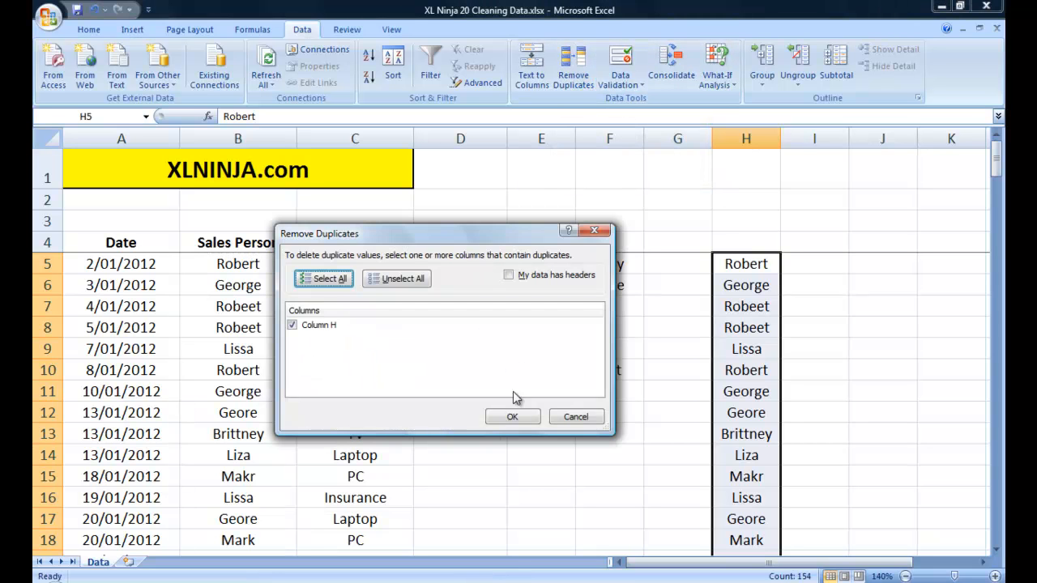
{"action": "left_click", "coordinate": [512, 416]}
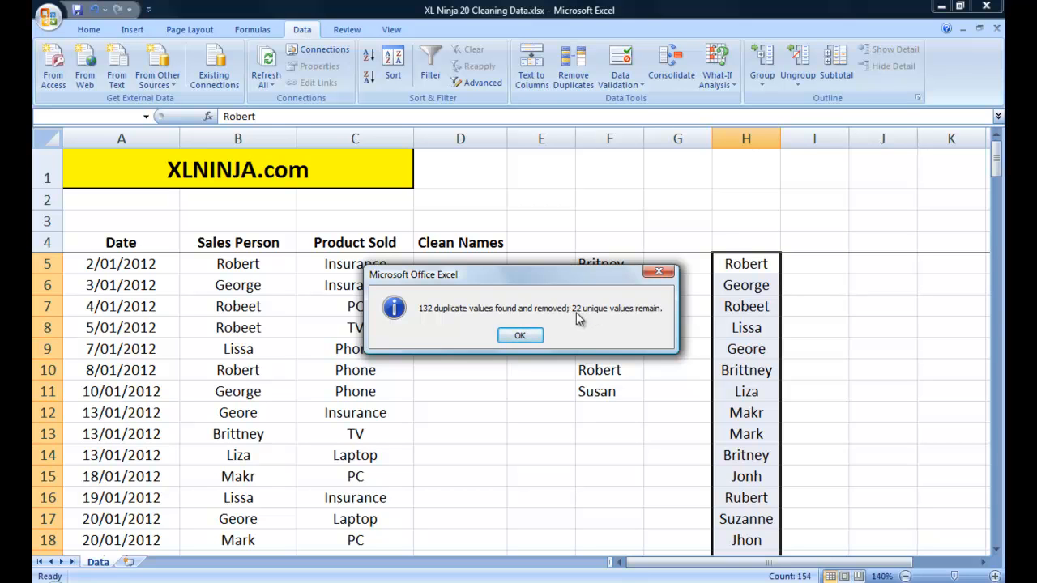
{"action": "left_click", "coordinate": [518, 335]}
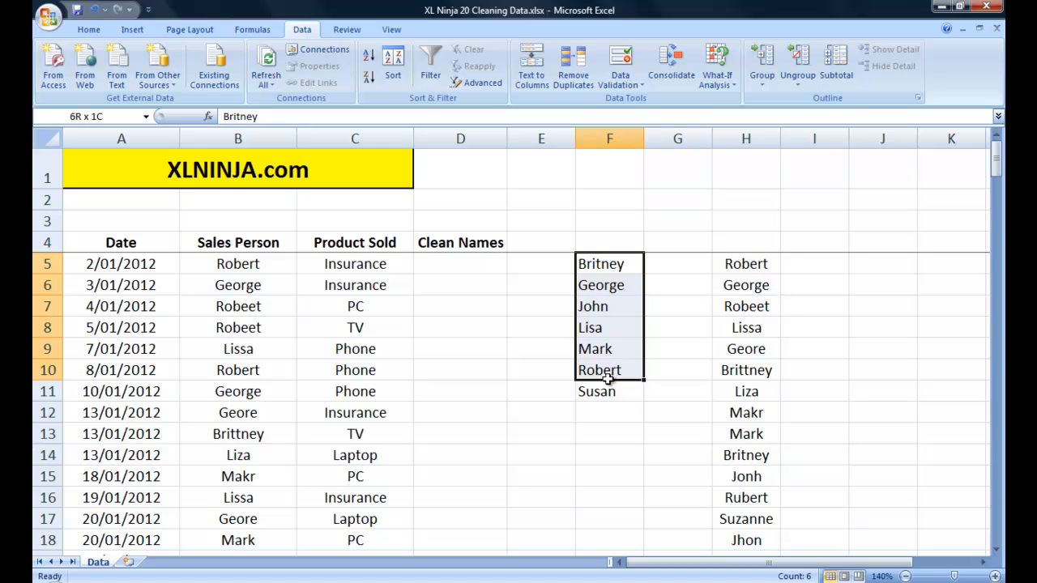
Sort column H A to Z and select the three Britney variants in H5:H7
{"action": "left_click", "coordinate": [745, 263]}
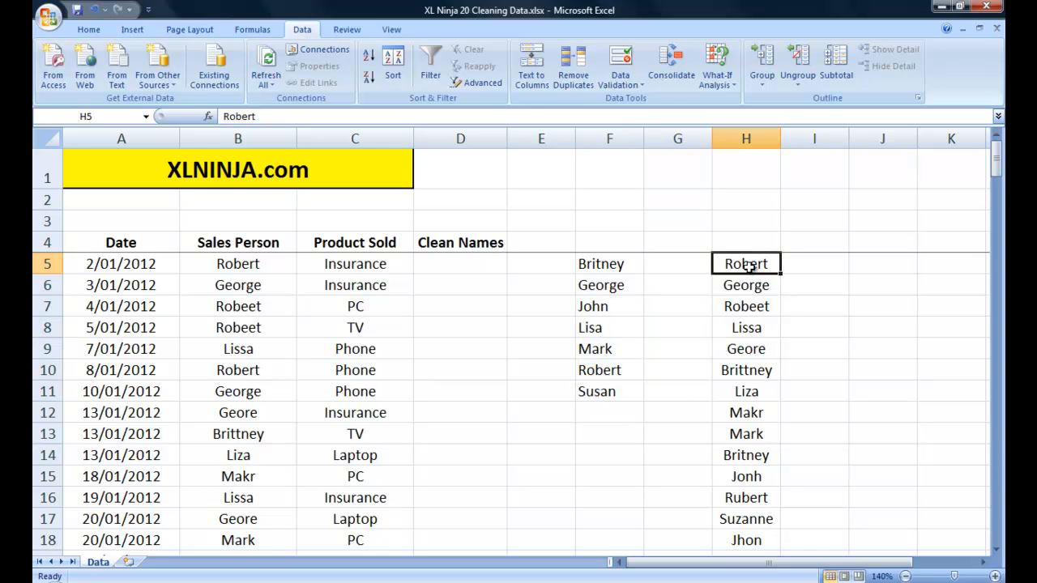
{"action": "scroll", "scroll_direction": "down", "scroll_amount": 3}
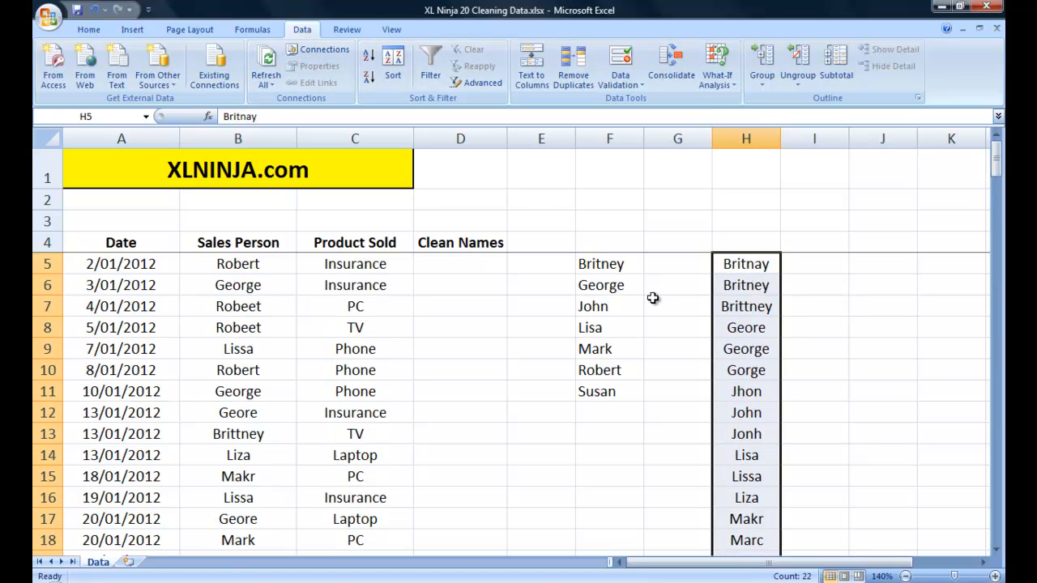
{"action": "left_click", "coordinate": [609, 263]}
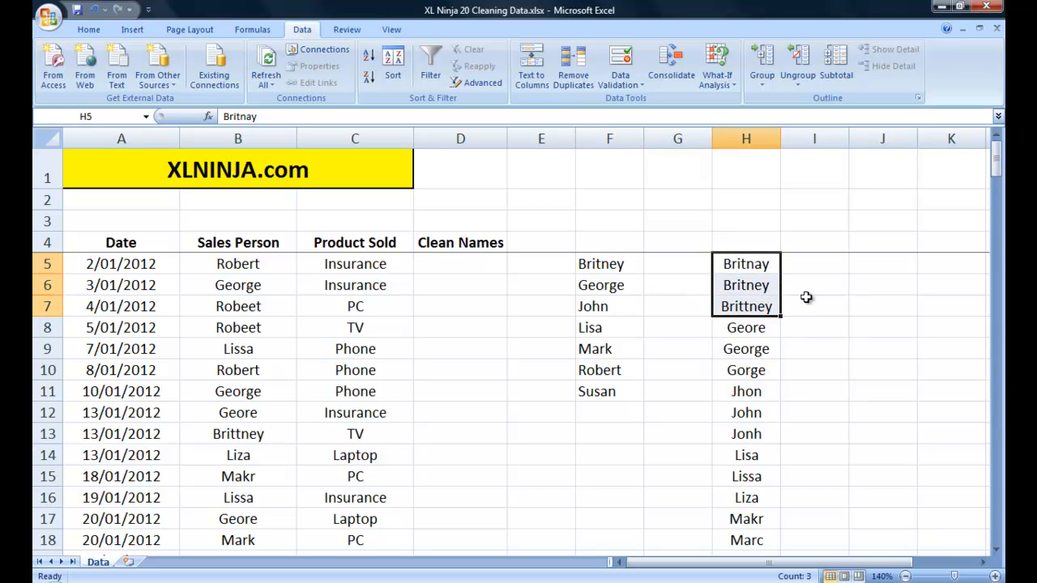
Enter corrected spellings like Britney and George in column I beside each variant, then select D5
{"action": "left_click", "coordinate": [609, 263]}
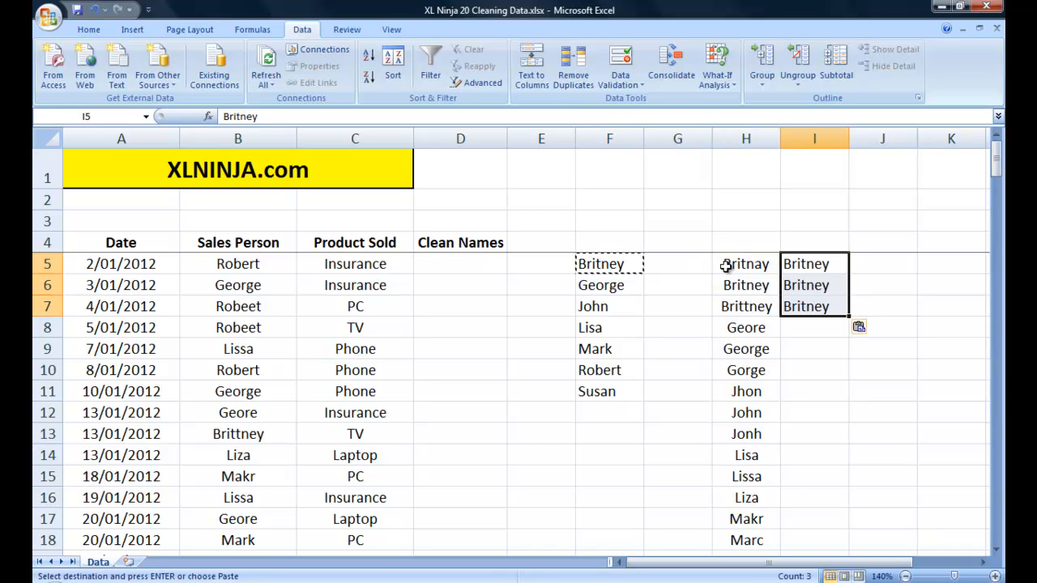
{"action": "left_click", "coordinate": [609, 285]}
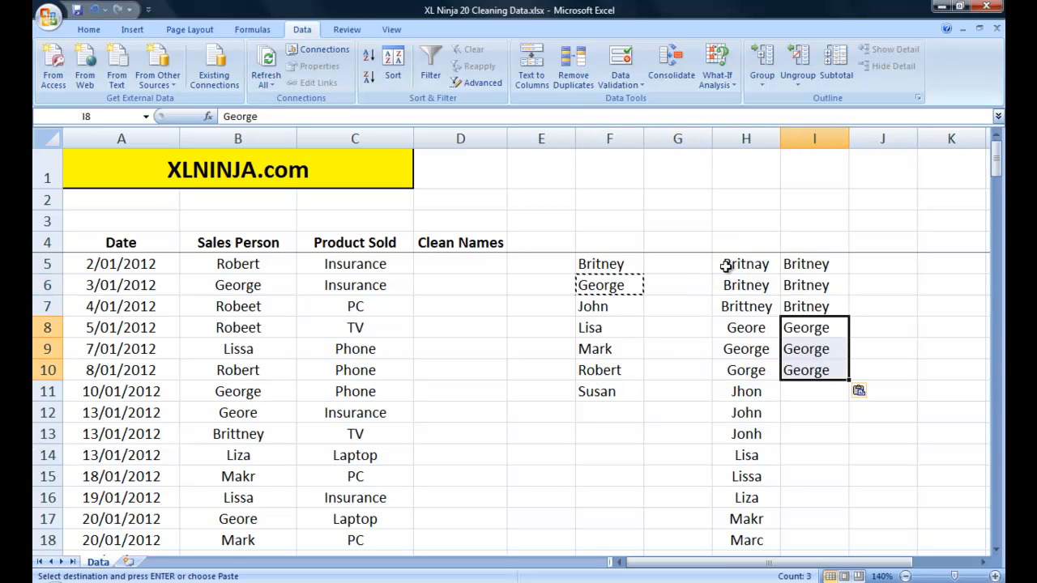
{"action": "left_click", "coordinate": [813, 390]}
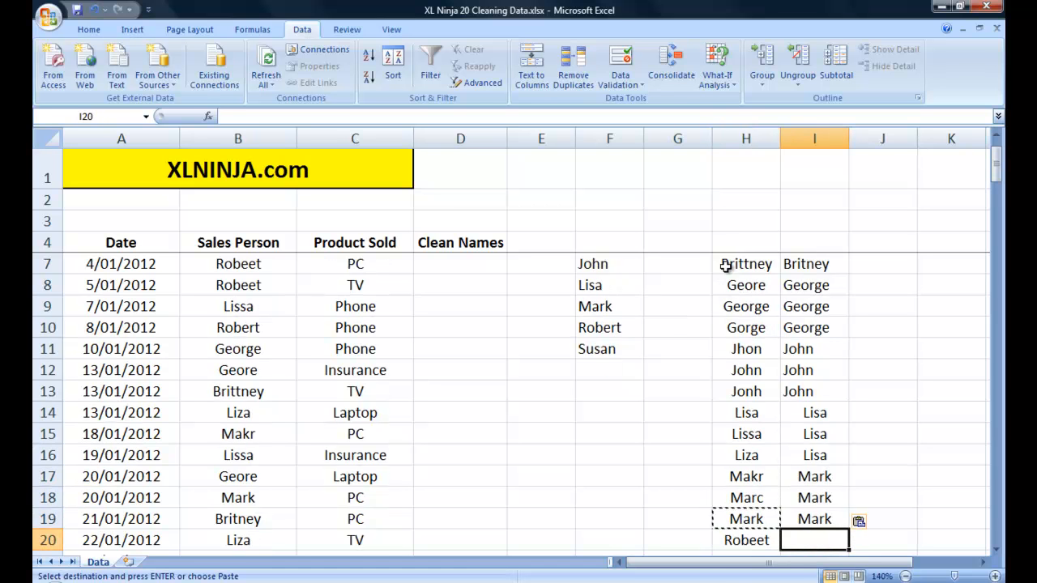
{"action": "scroll", "scroll_direction": "down", "scroll_amount": 3}
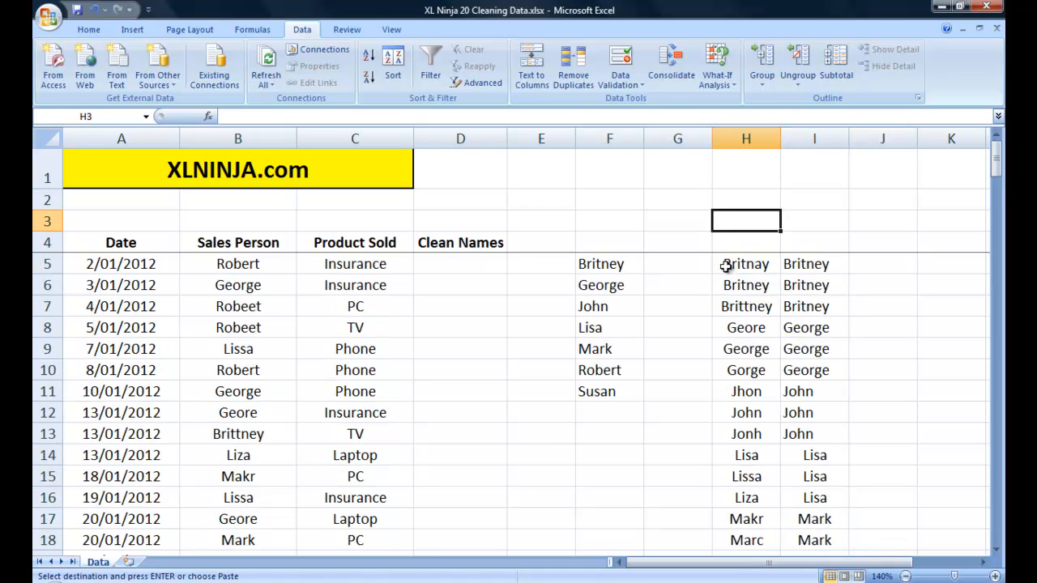
{"action": "left_click", "coordinate": [745, 263]}
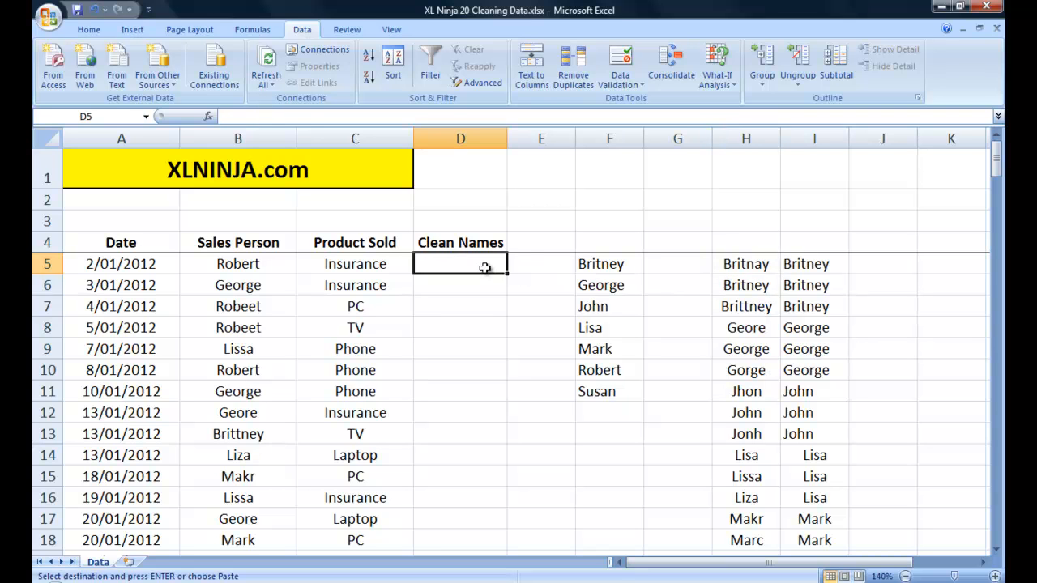
Enter =VLOOKUP(B5,$H$5:$I$26,2,FALSE) in D5, returning the corrected name Robert
{"action": "type", "text": "=vl"}
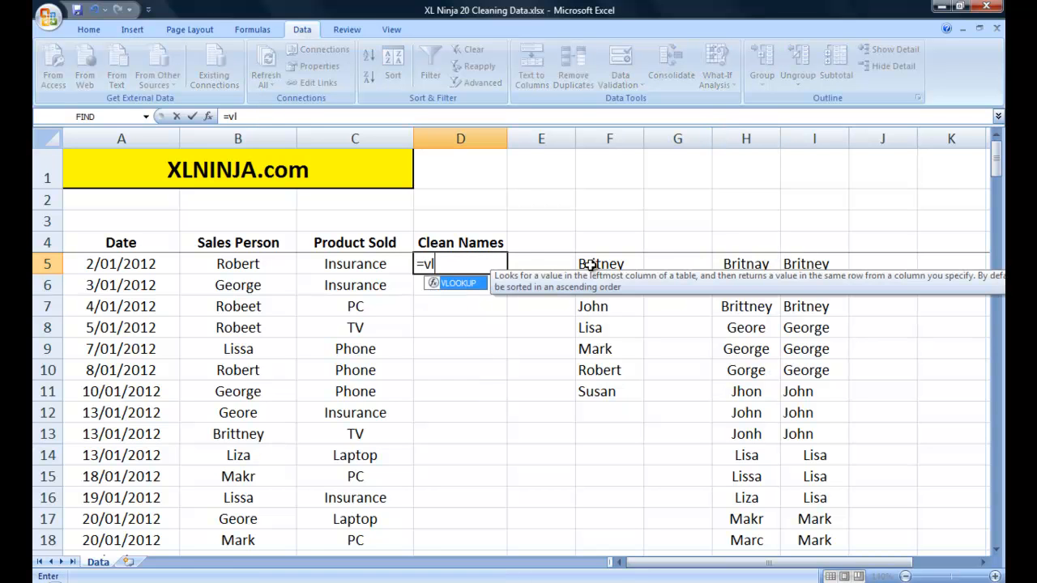
{"action": "type", "text": "ookup("}
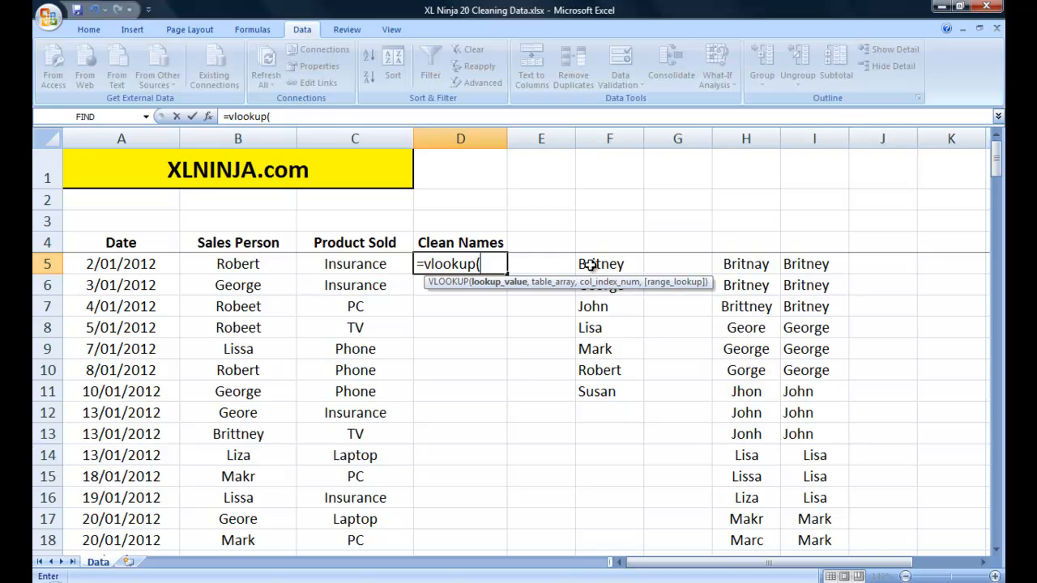
{"action": "left_click", "coordinate": [236, 263]}
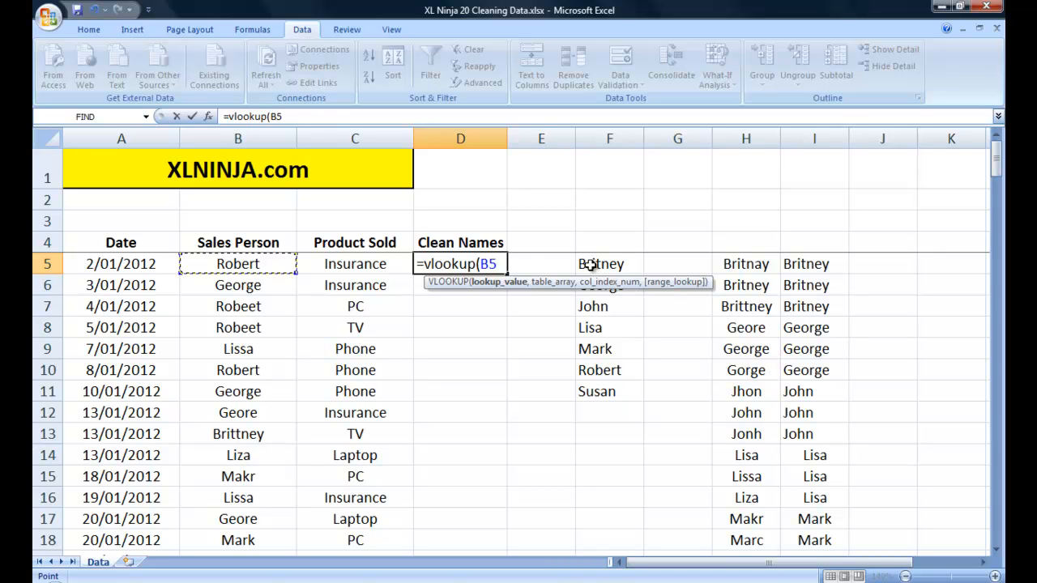
{"action": "type", "text": ","}
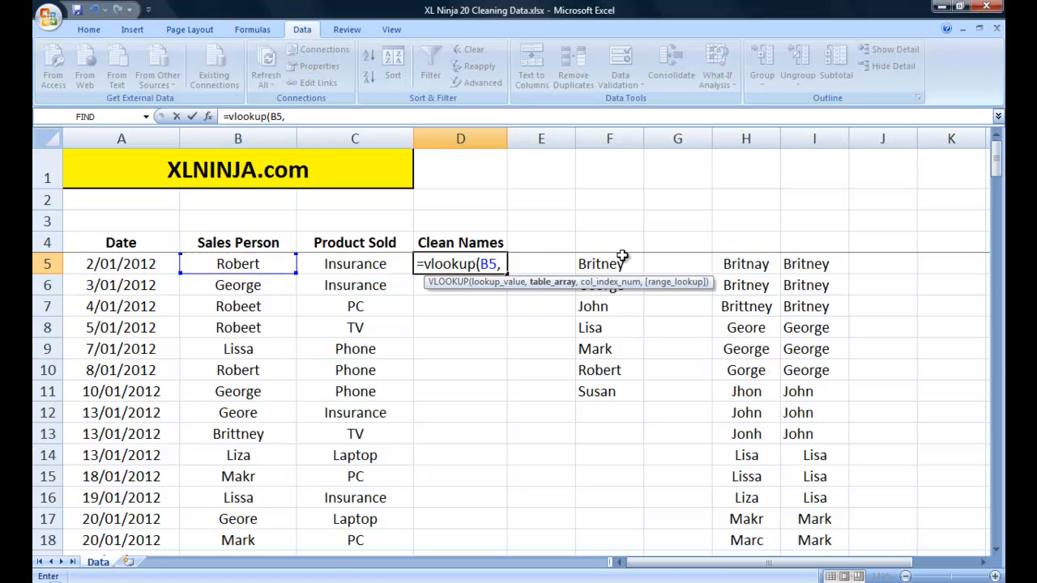
{"action": "left_click_drag", "start_coordinate": [745, 263], "coordinate": [813, 263]}
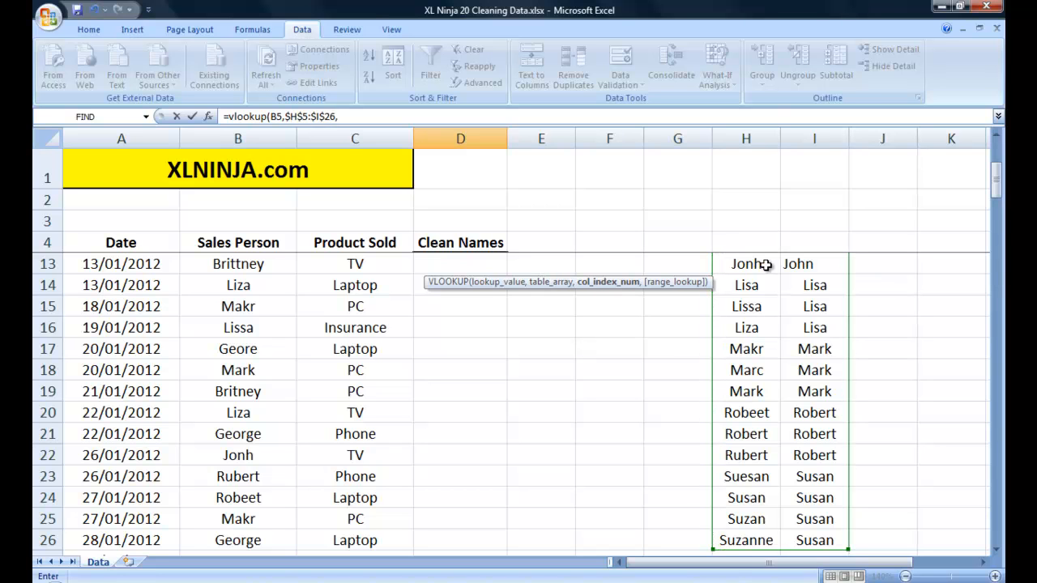
{"action": "type", "text": "2,"}
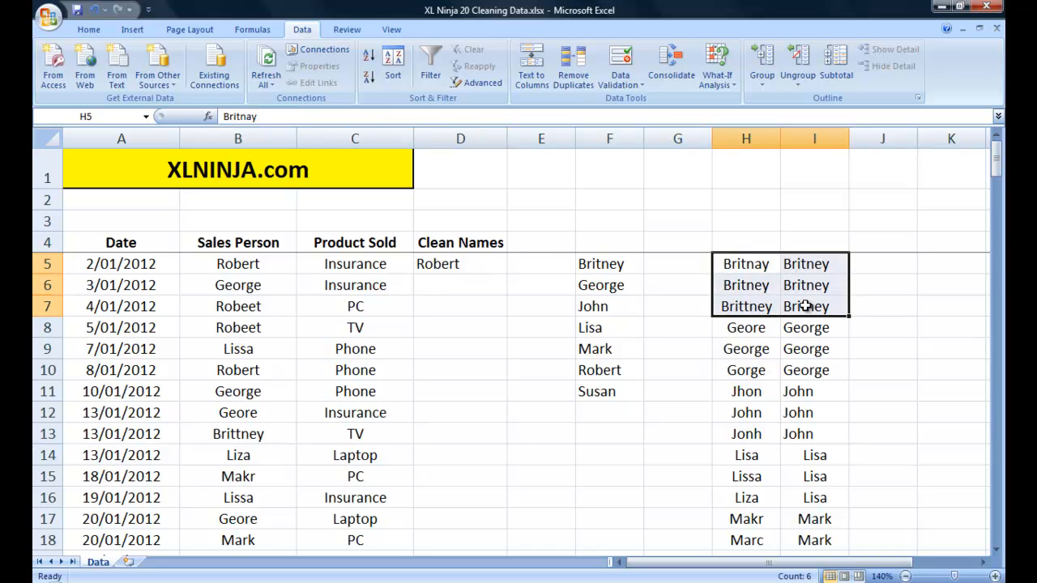
{"action": "left_click", "coordinate": [460, 263]}
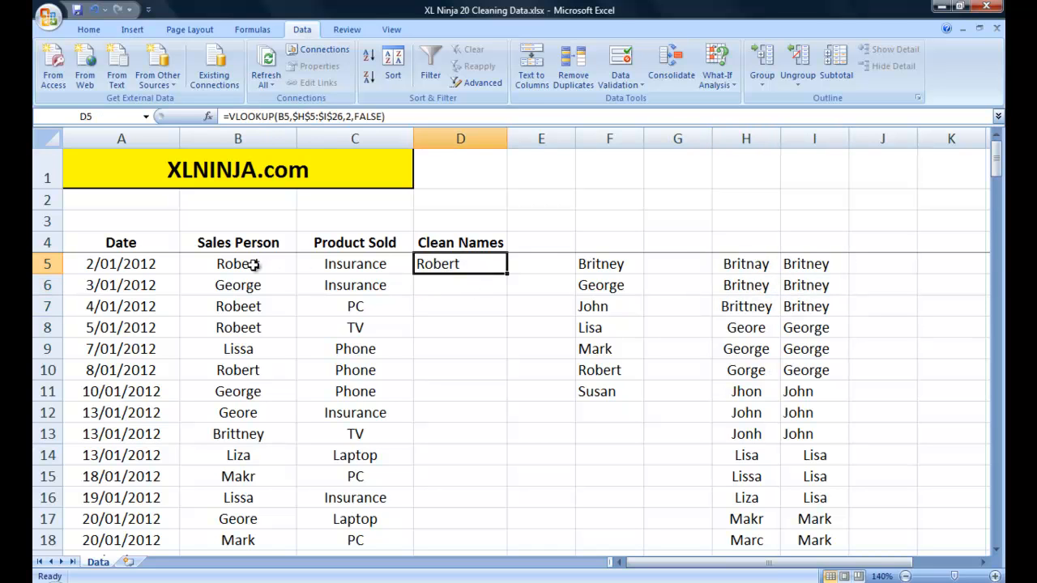
{"action": "mouse_move", "coordinate": [548, 261]}
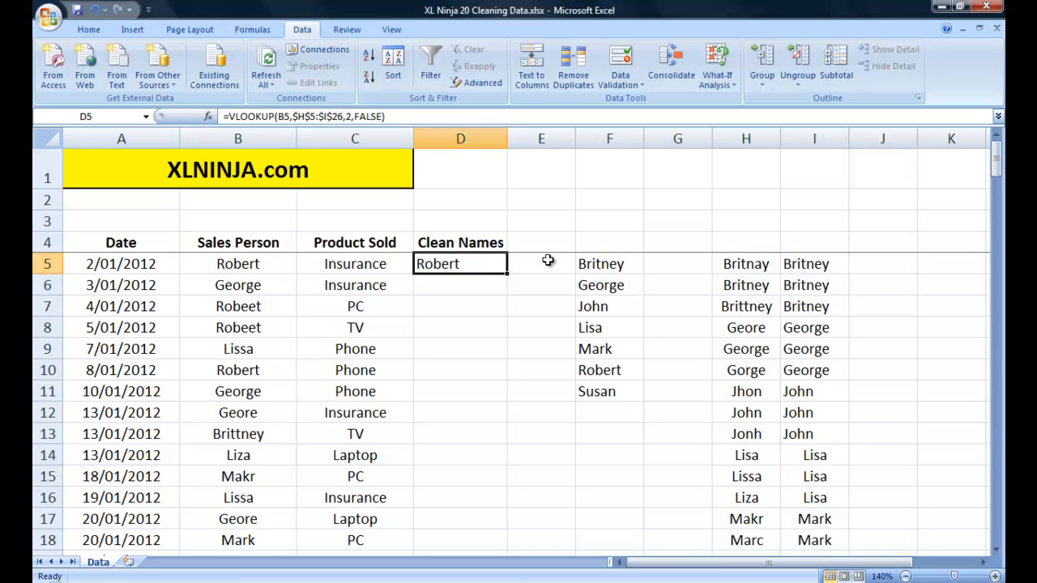
Copy the VLOOKUP from D5 down to D158 so every sales row gets a corrected name
{"action": "left_click_drag", "start_coordinate": [460, 263], "coordinate": [460, 391]}
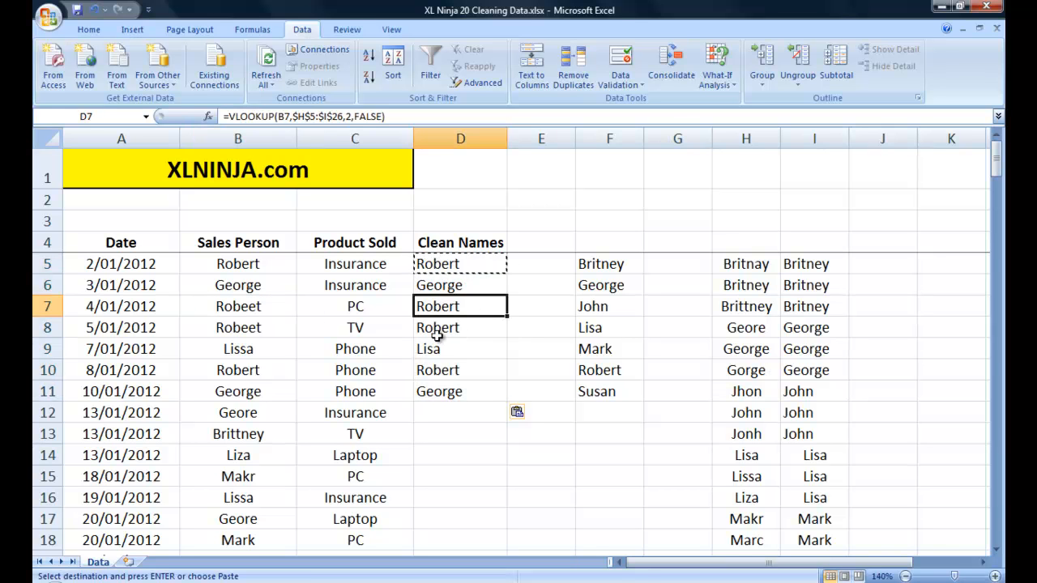
{"action": "left_click", "coordinate": [237, 348]}
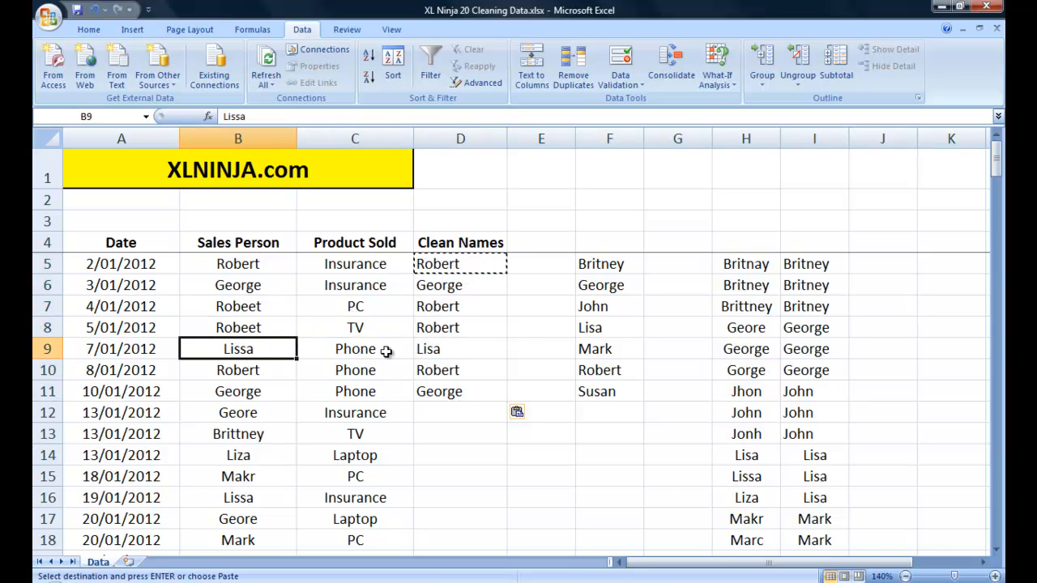
{"action": "left_click", "coordinate": [460, 348]}
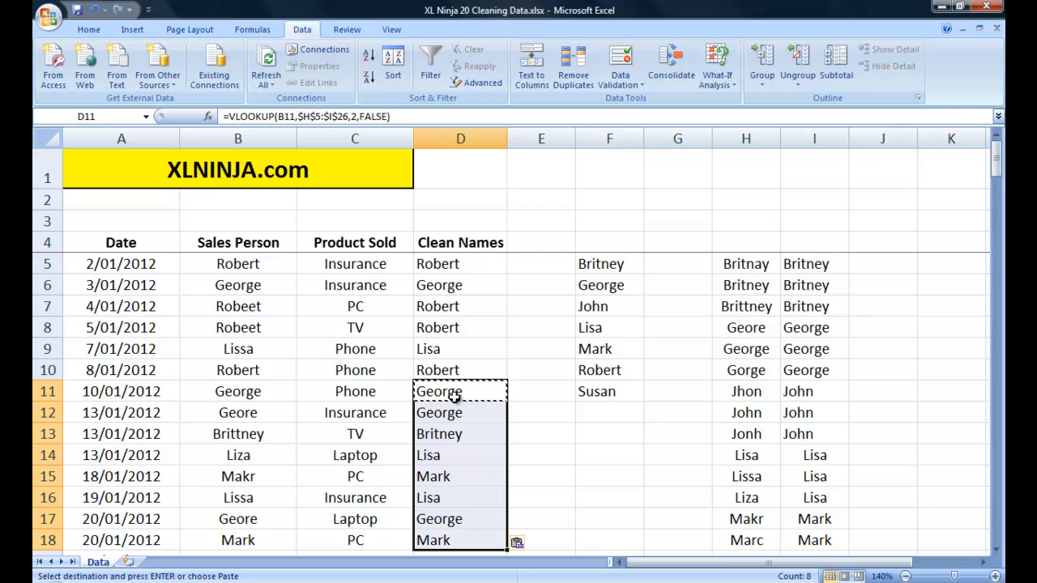
{"action": "left_click", "coordinate": [353, 413]}
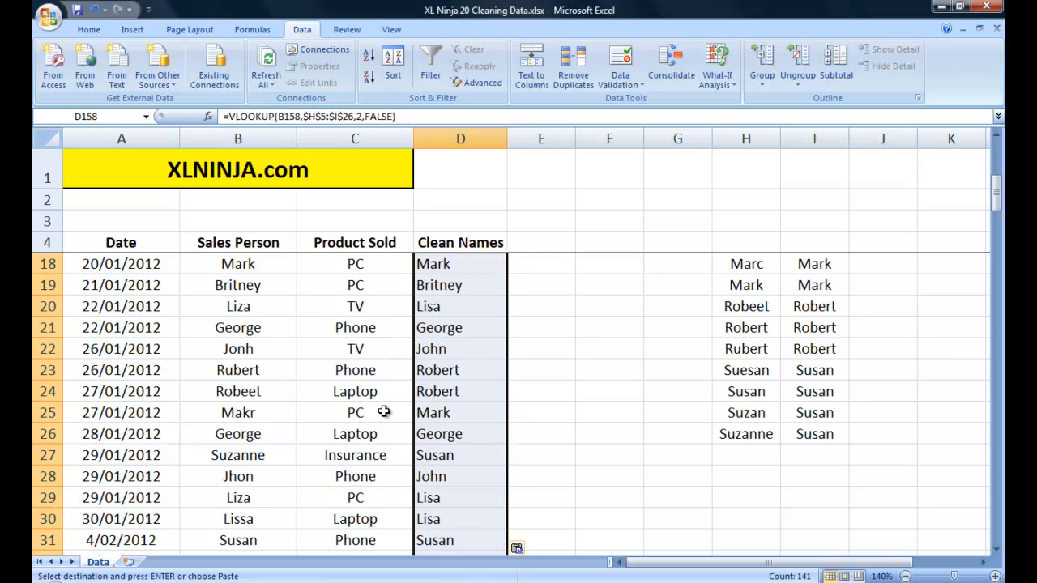
{"action": "left_click", "coordinate": [460, 243]}
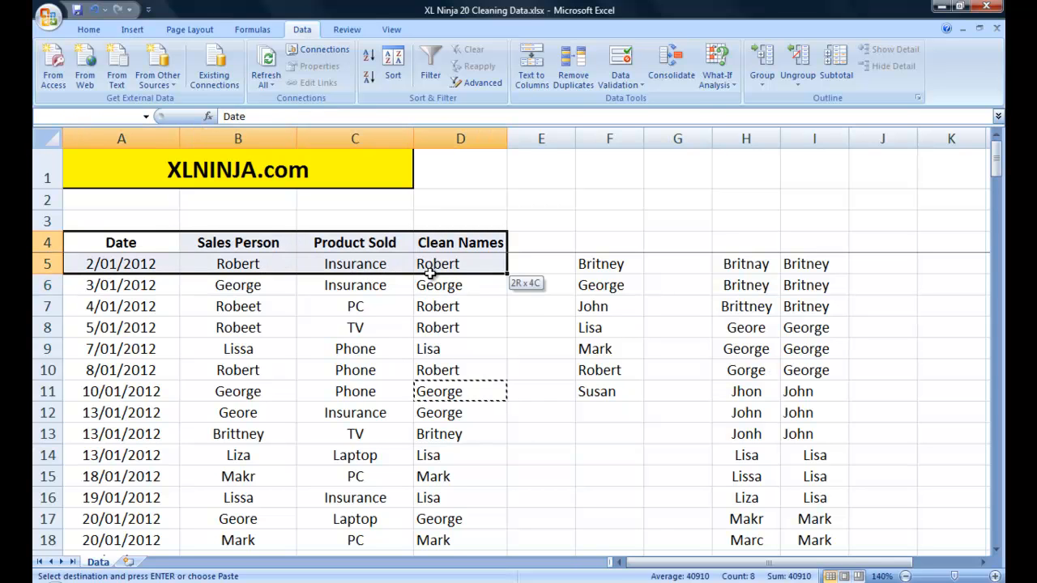
{"action": "left_click", "coordinate": [460, 243]}
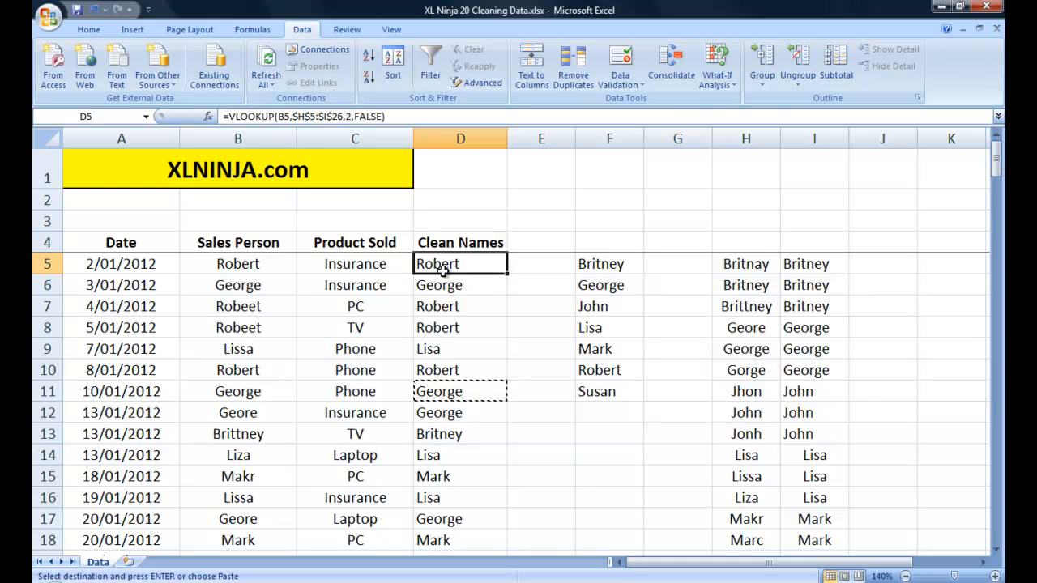
{"action": "left_click_drag", "start_coordinate": [437, 262], "coordinate": [437, 285]}
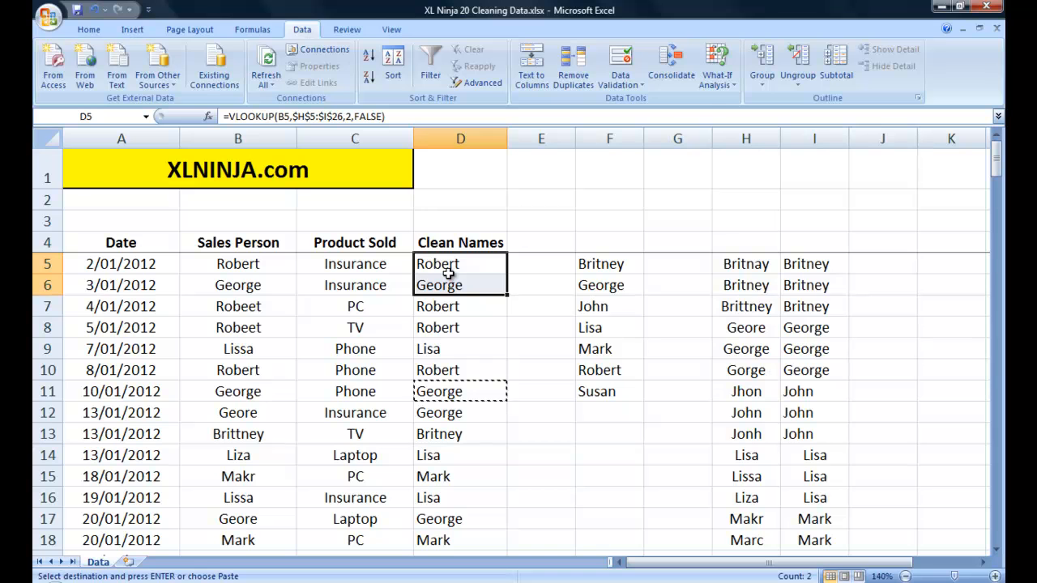
{"action": "mouse_move", "coordinate": [233, 247]}
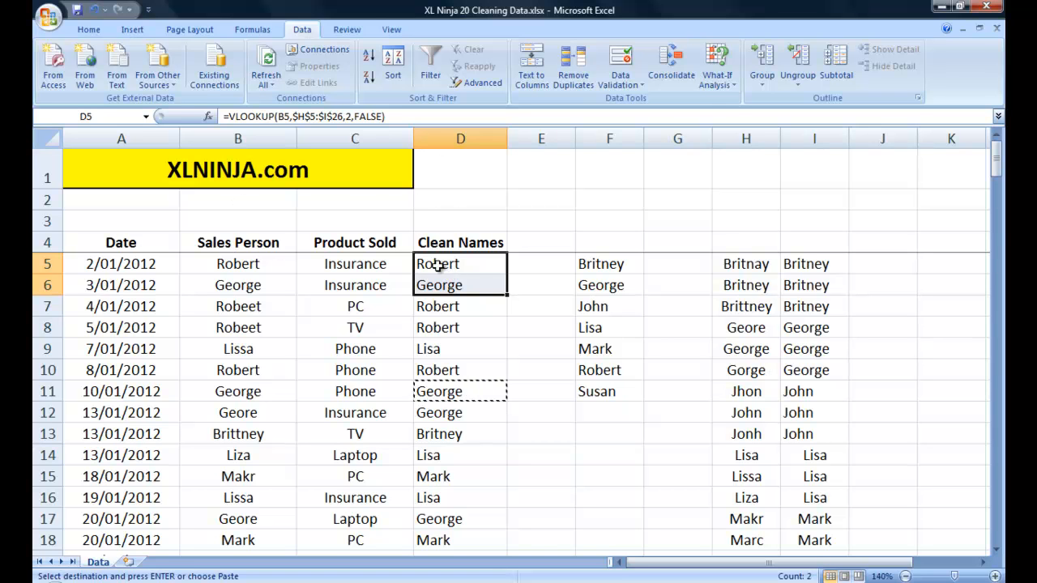
{"action": "left_click", "coordinate": [460, 243]}
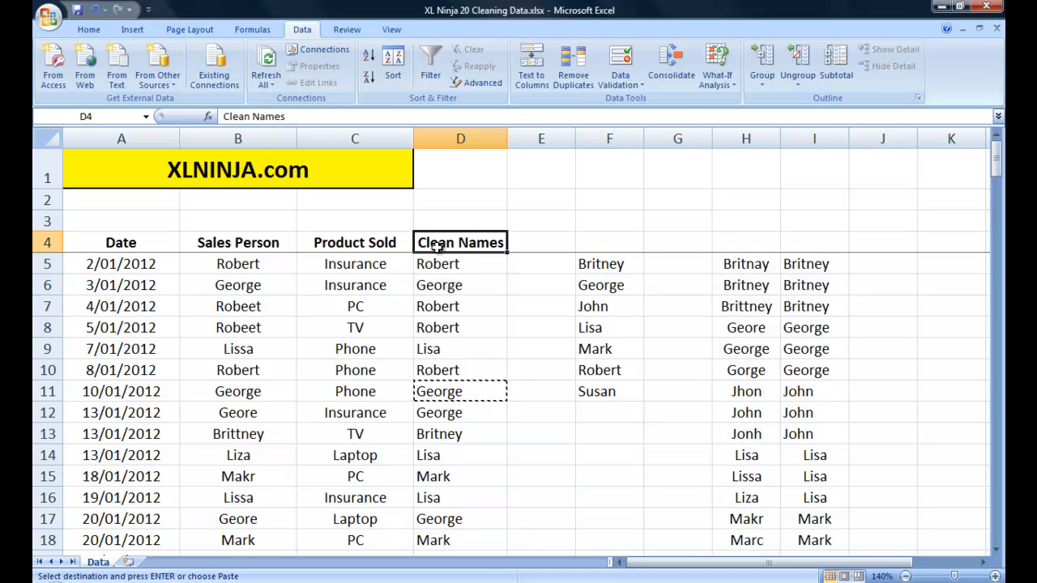
{"action": "left_click", "coordinate": [460, 262]}
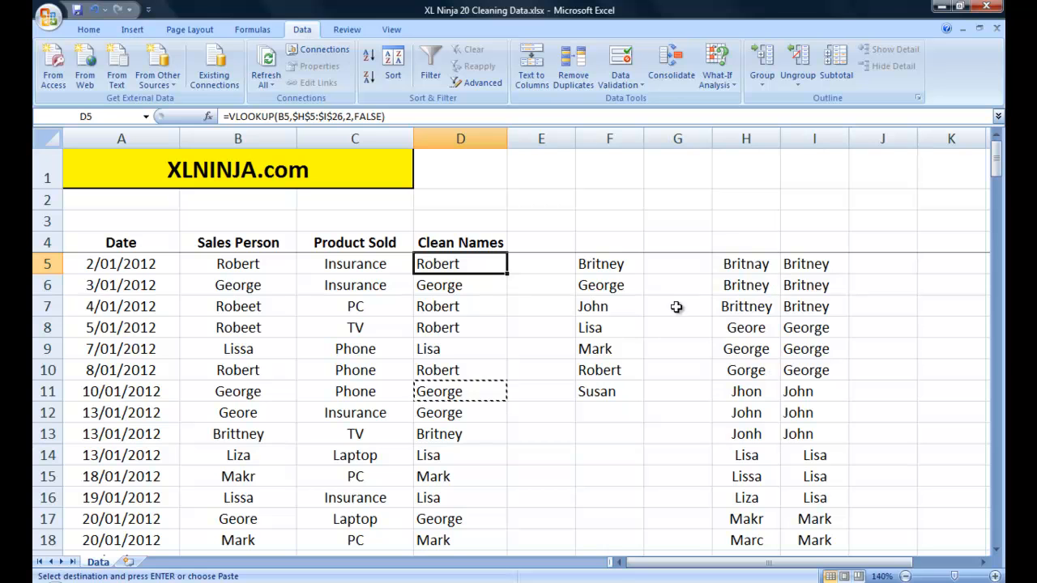
{"action": "left_click", "coordinate": [237, 263]}
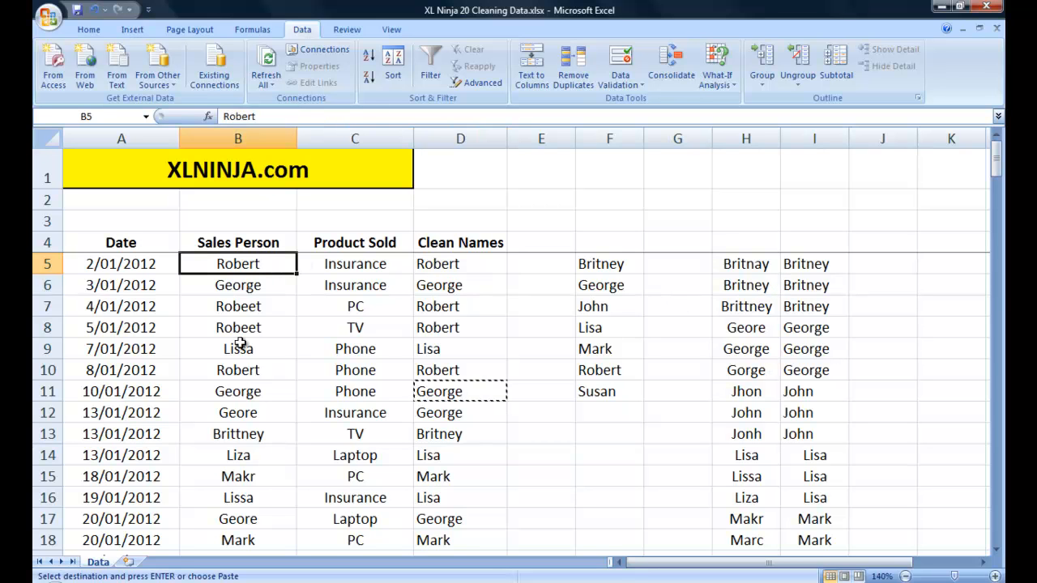
{"action": "mouse_move", "coordinate": [314, 234]}
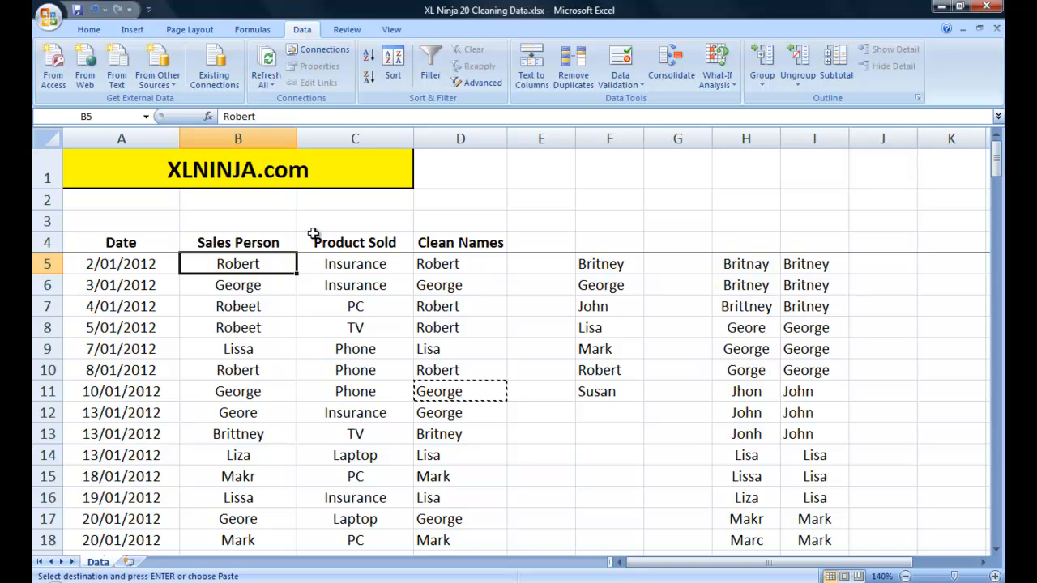
Paste D5:D158 back as values so Clean Names holds plain names, checking D6
{"action": "left_click", "coordinate": [460, 263]}
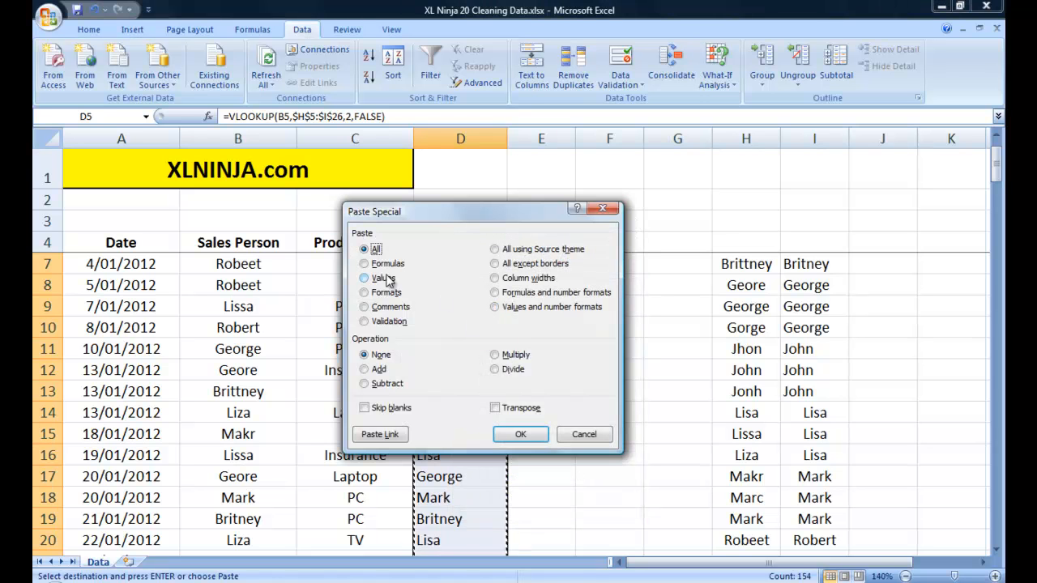
{"action": "left_click", "coordinate": [520, 434]}
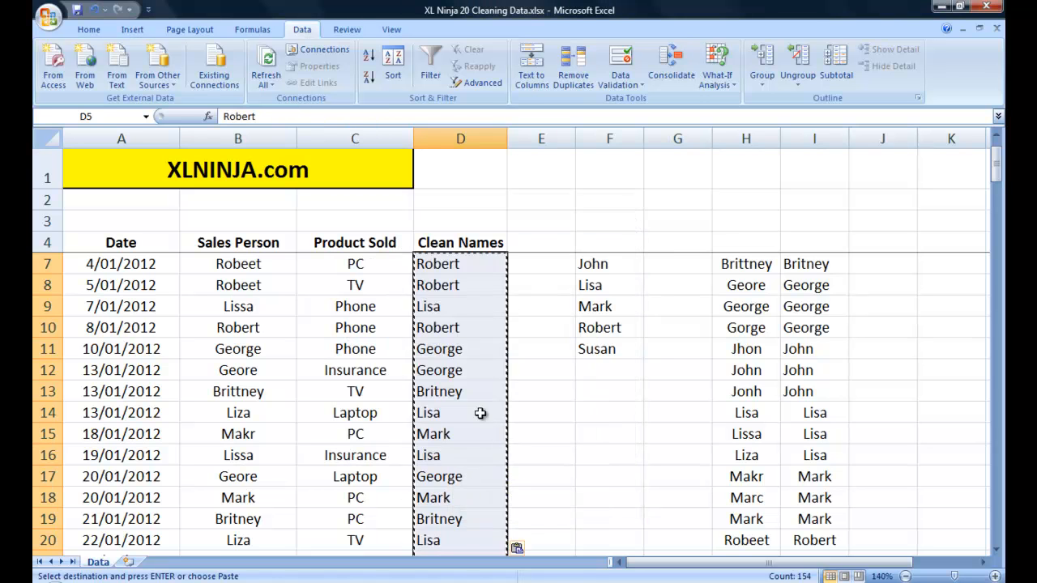
{"action": "left_click", "coordinate": [460, 285]}
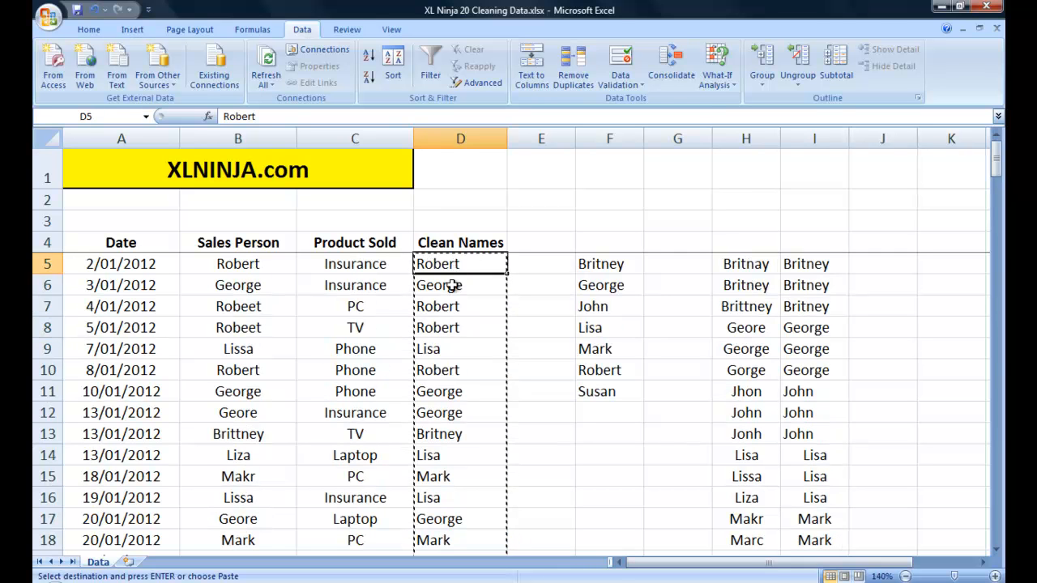
{"action": "left_click", "coordinate": [460, 285]}
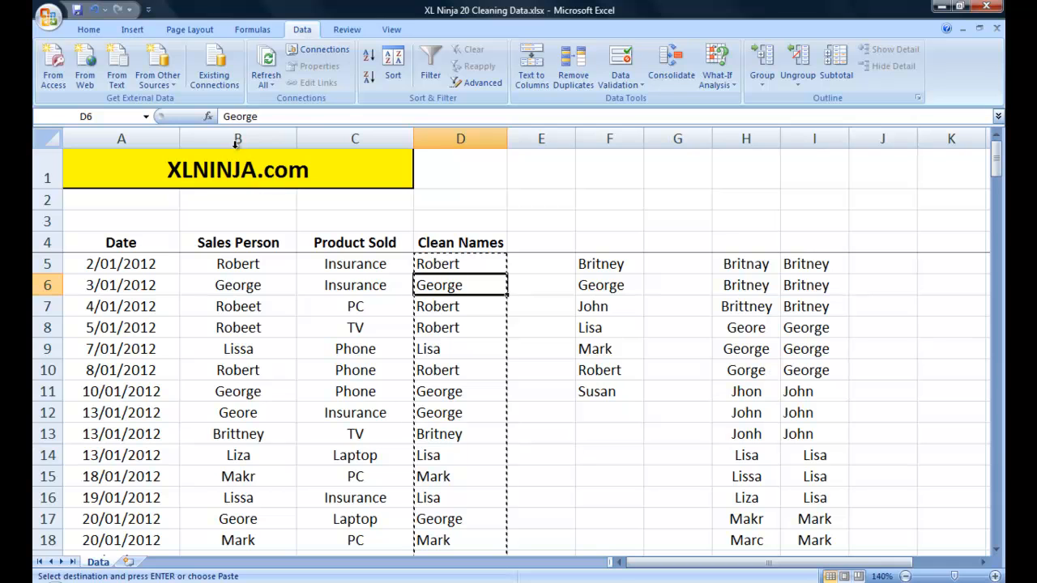
{"action": "right_click", "coordinate": [237, 138]}
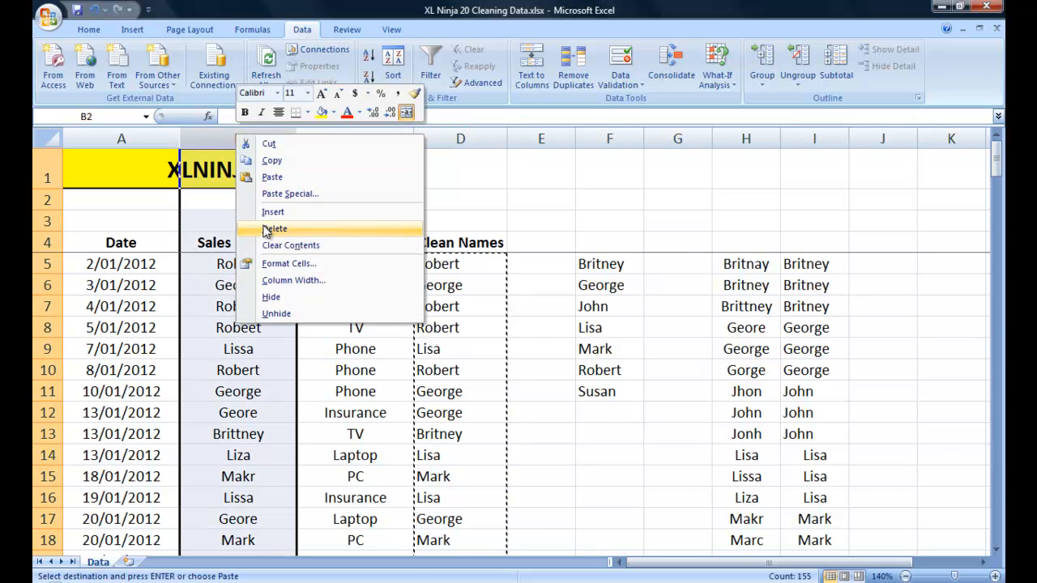